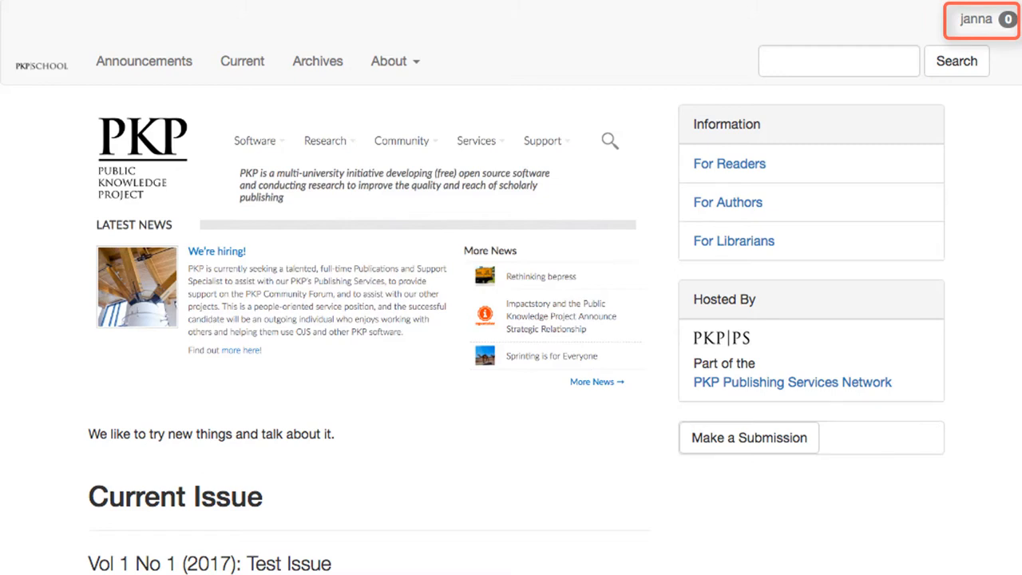
pyautogui.moveTo(987, 20)
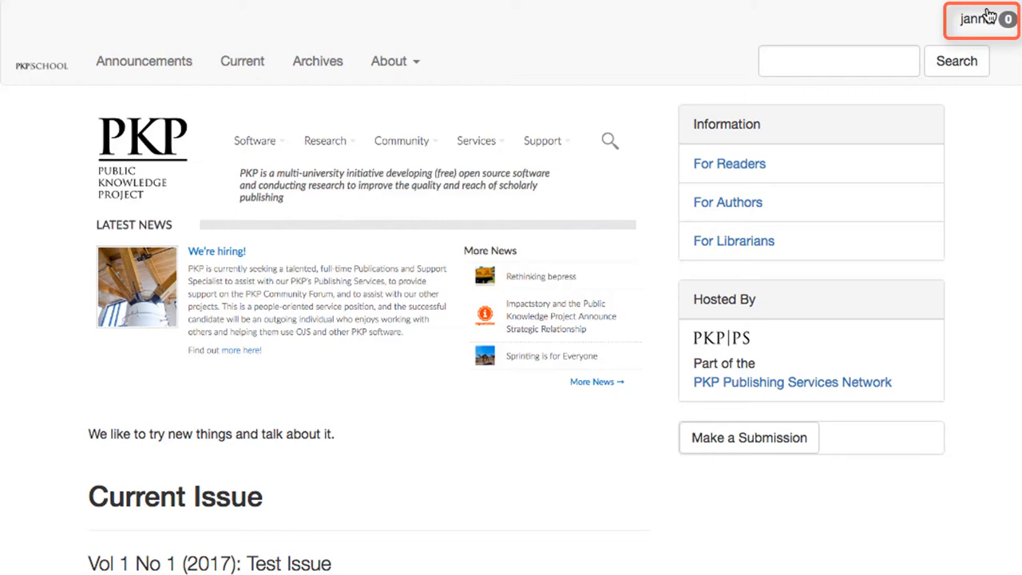
# - Open the editorial dashboard's Submissions queue from the username menu on the public site
pyautogui.click(978, 16)
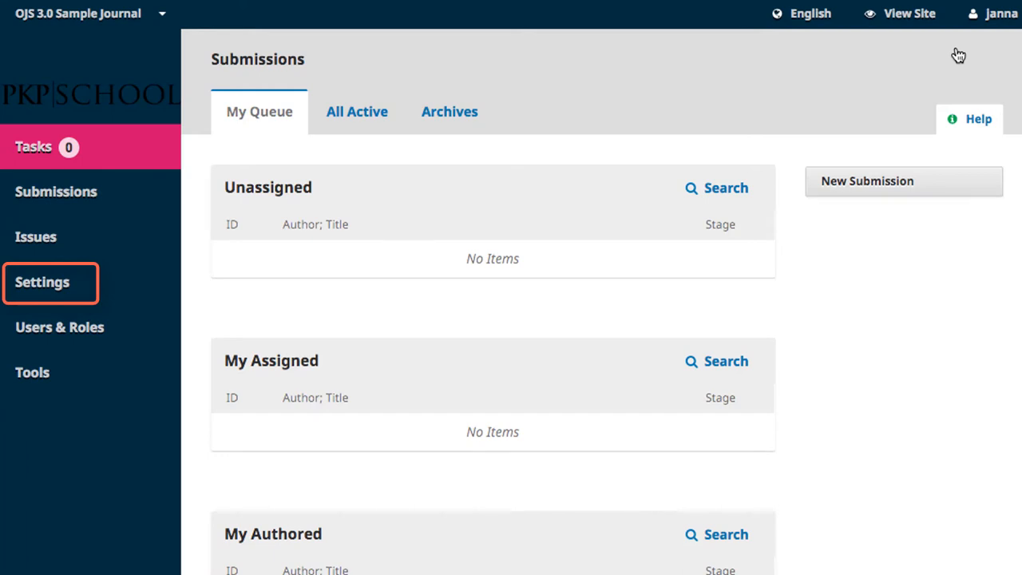
# - Open the journal's Website Settings from the Settings section of the sidebar
pyautogui.click(41, 282)
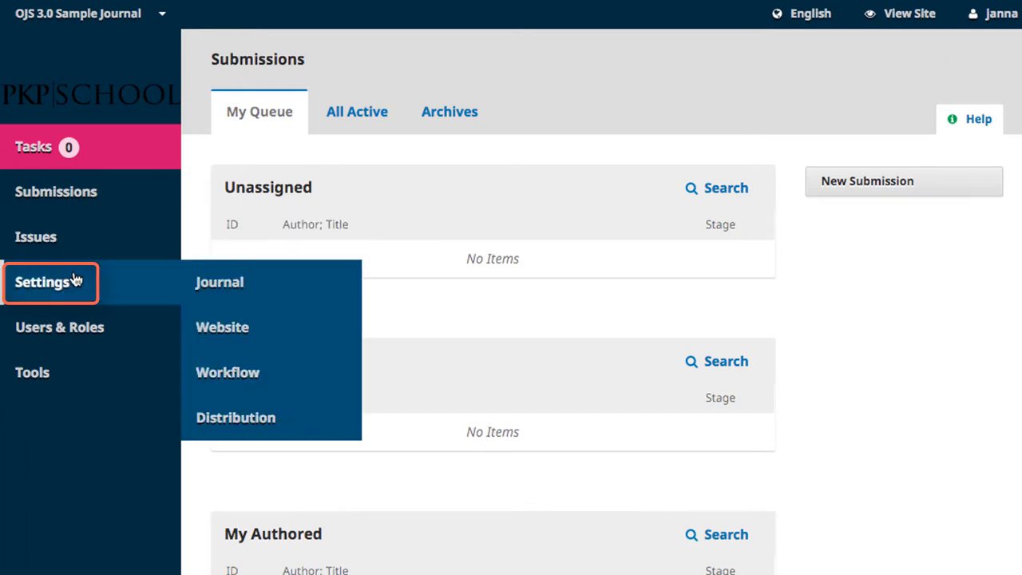
pyautogui.click(222, 328)
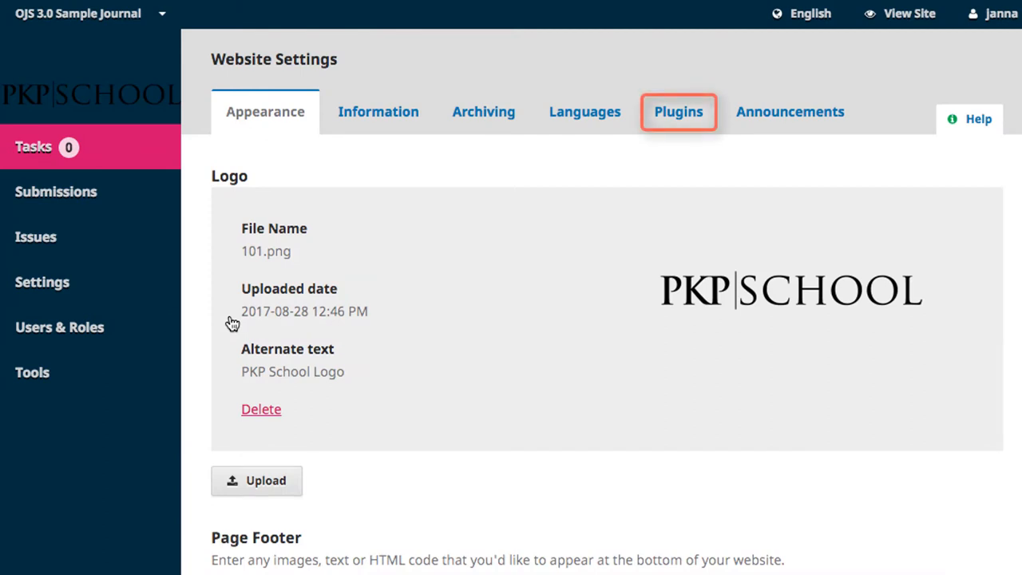
# - Show the Plugins section of Website Settings with the installed plugins list
pyautogui.click(679, 111)
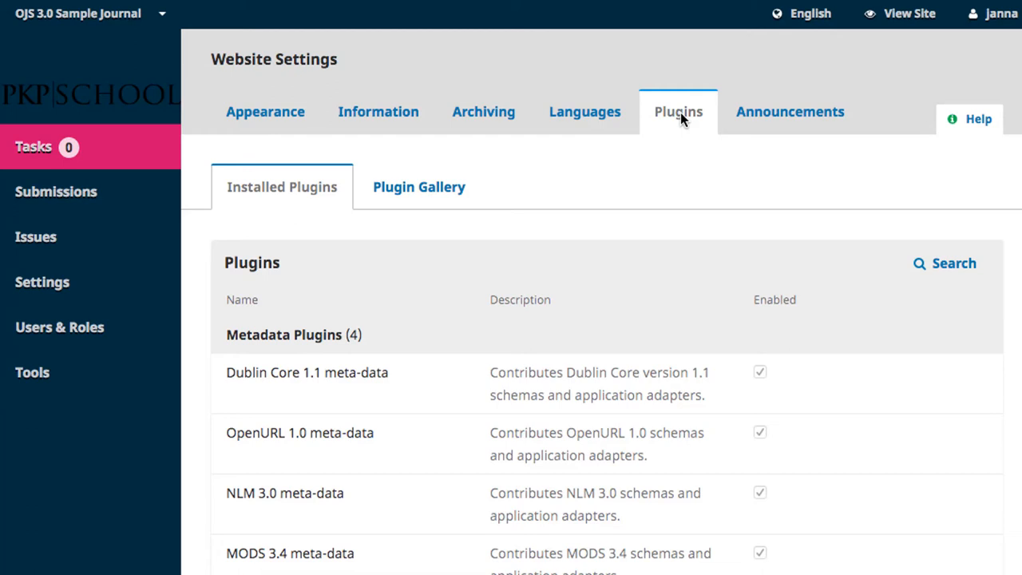
# - Scroll the installed plugins down to the disabled Google Analytics Plugin under Generic Plugins
pyautogui.scroll(-3)
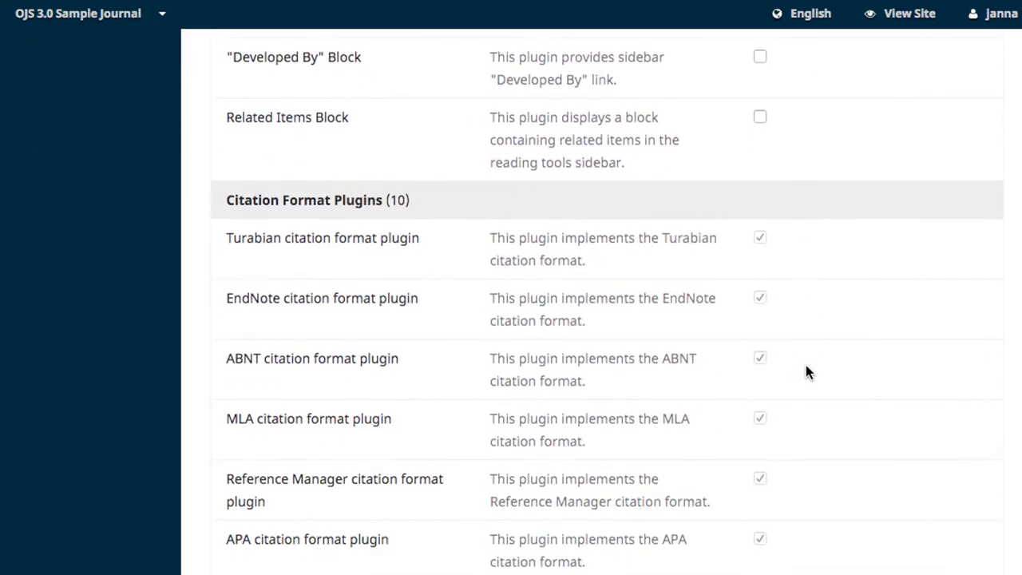
pyautogui.scroll(-3)
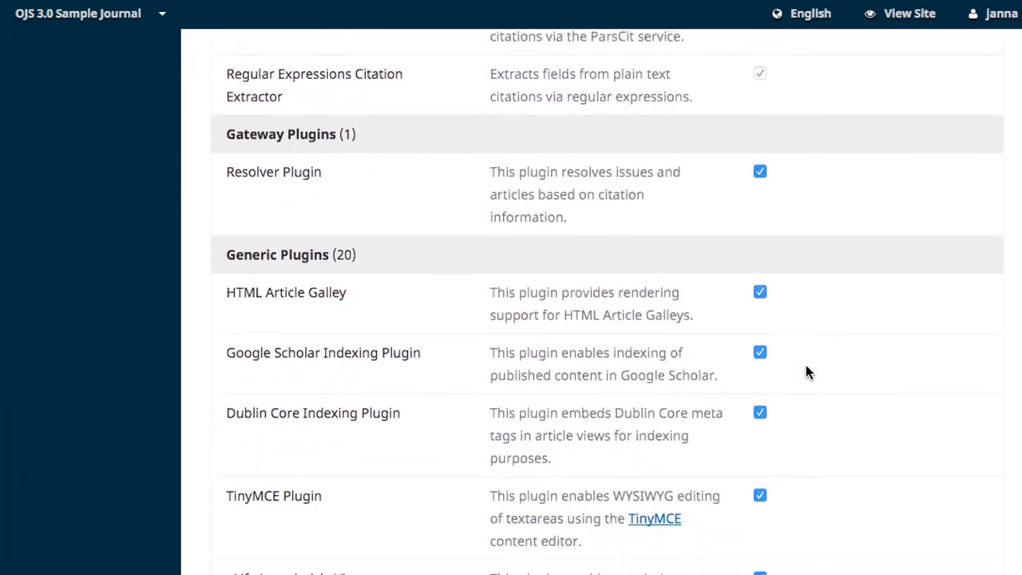
pyautogui.scroll(-3)
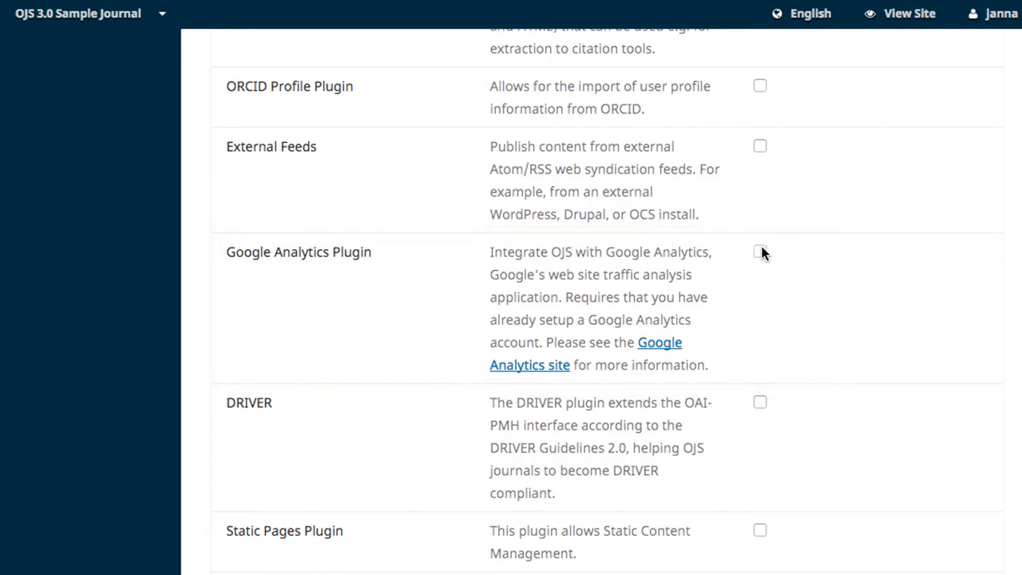
# - Tick Enabled for the Google Analytics Plugin, expand it, and open Settings
pyautogui.click(760, 252)
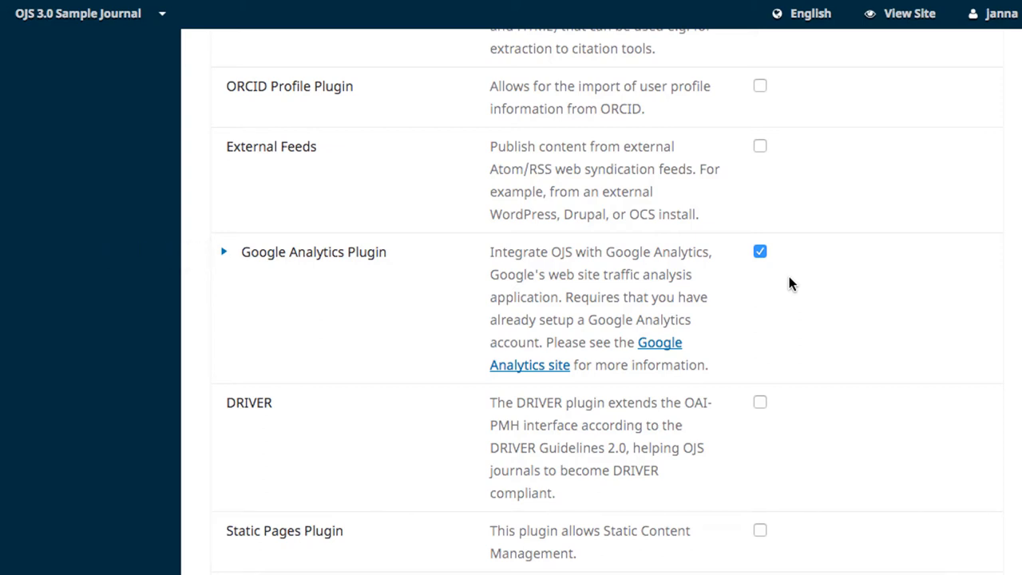
pyautogui.moveTo(226, 256)
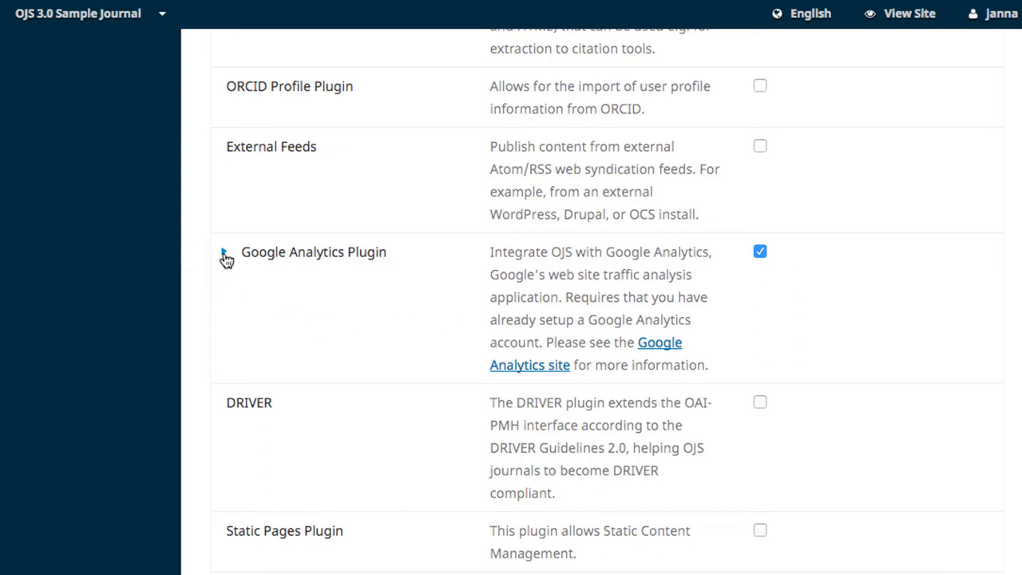
pyautogui.click(226, 252)
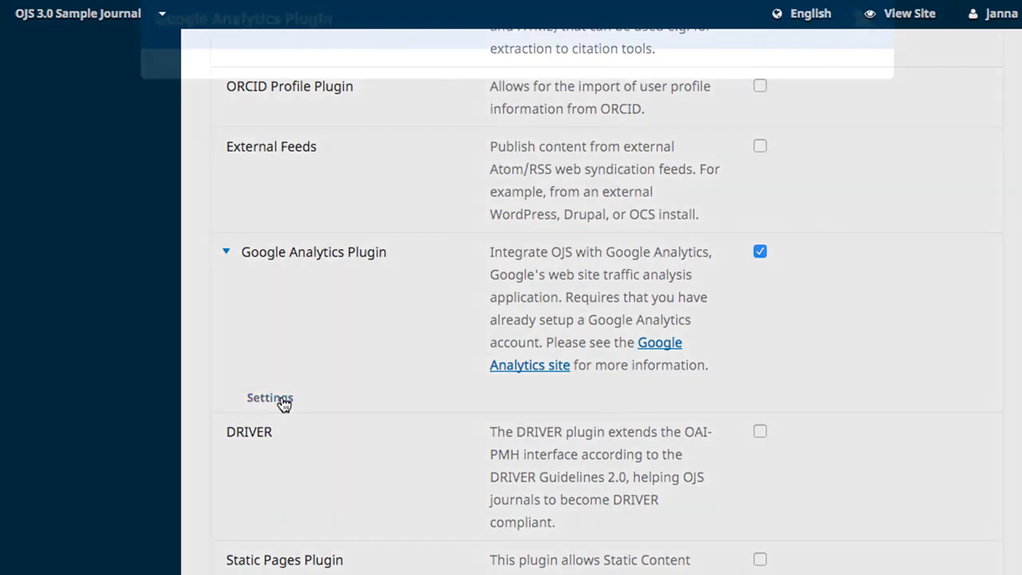
pyautogui.click(270, 398)
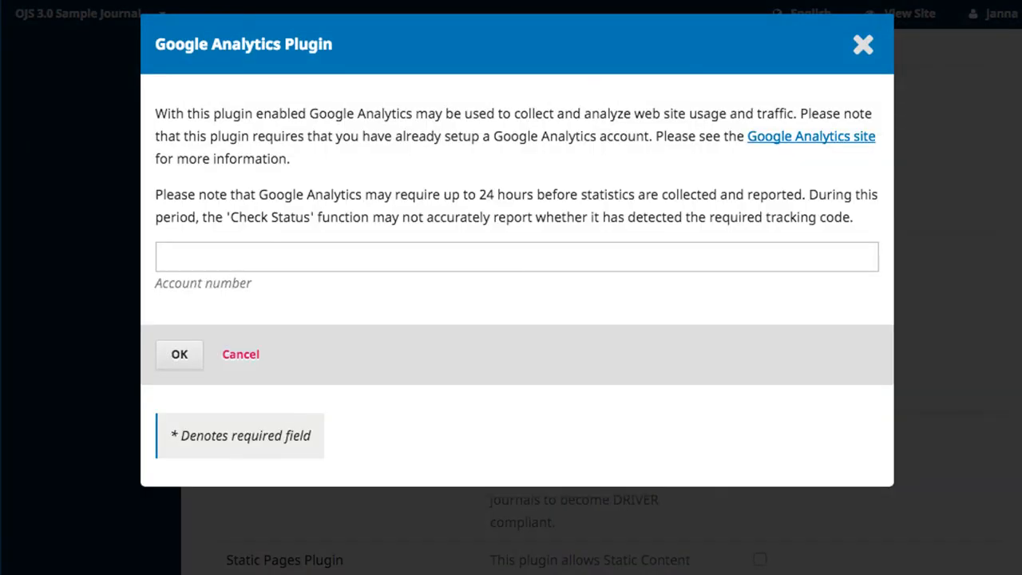